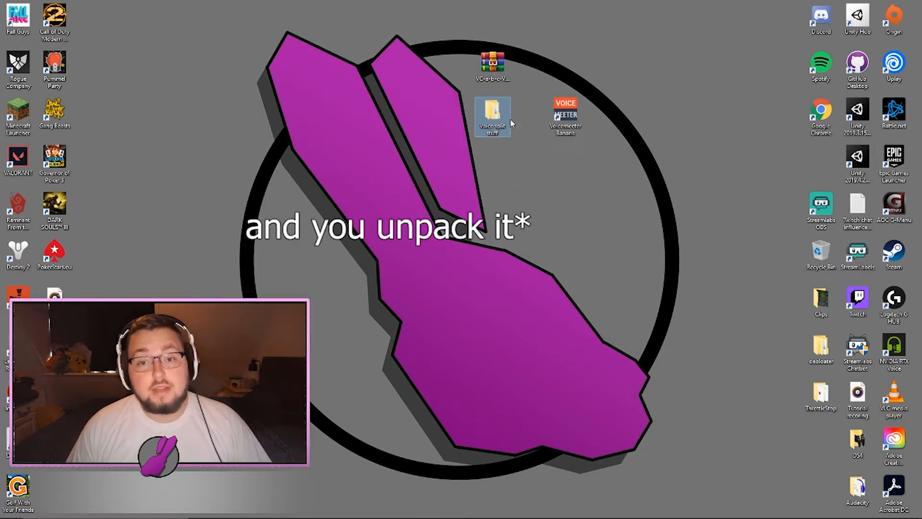
Step: Open the Voice split stuff folder, see Cable A is already installed, and close installer and folder
{"action": "double_click", "coordinate": [493, 116]}
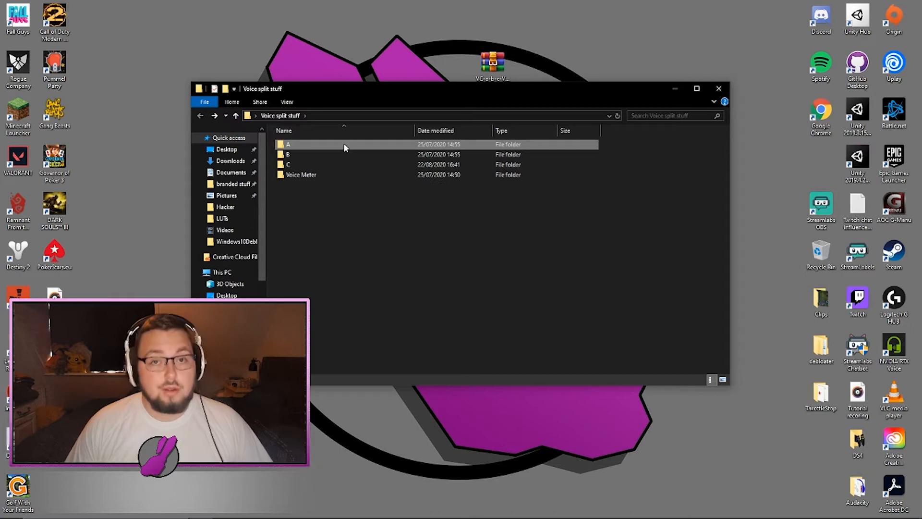
{"action": "mouse_move", "coordinate": [300, 175]}
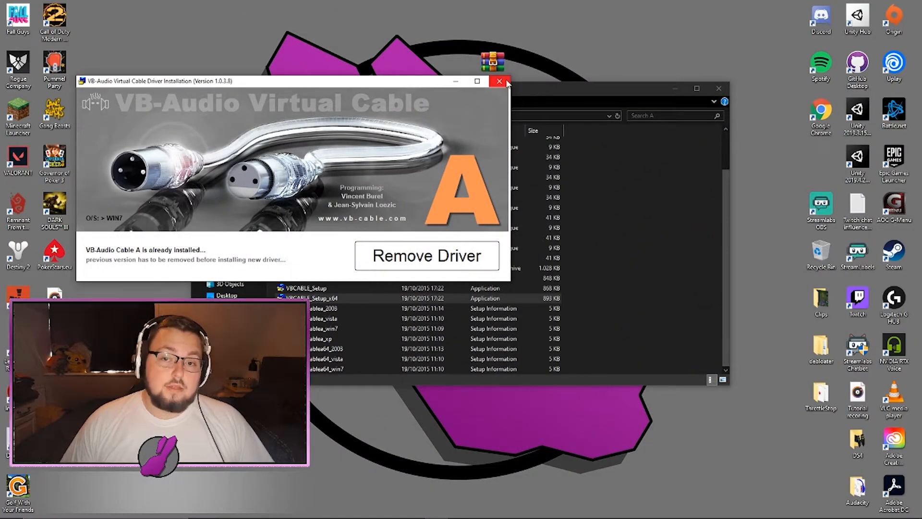
{"action": "left_click", "coordinate": [498, 81]}
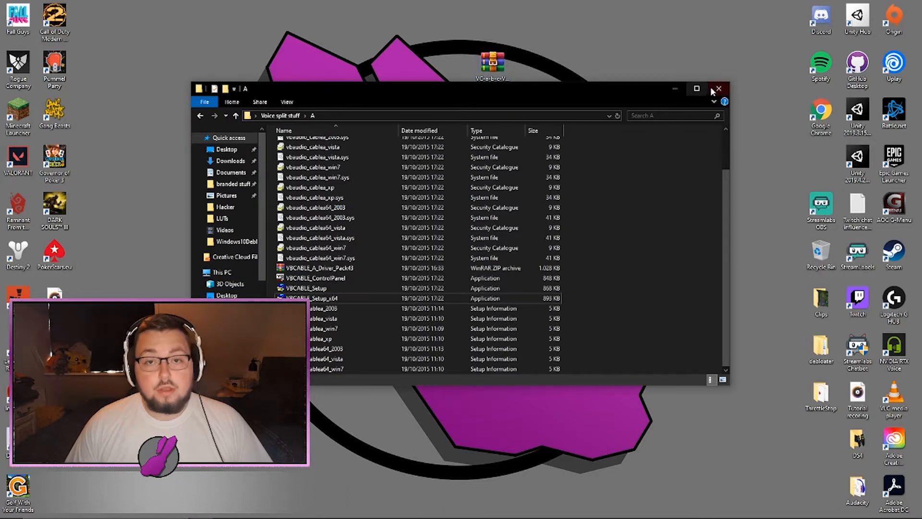
{"action": "left_click", "coordinate": [718, 89]}
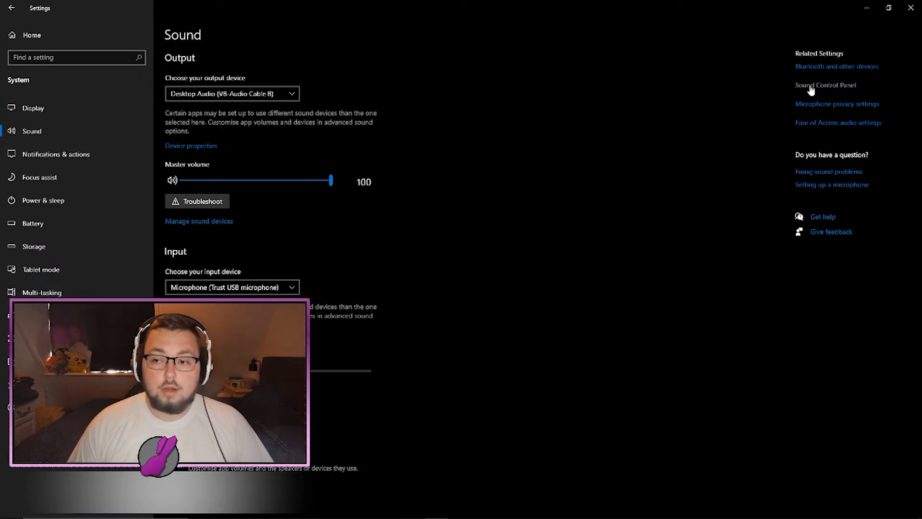
Step: Open the Sound Control Panel and the Discord (VB-Audio Cable A) playback device's properties
{"action": "left_click", "coordinate": [825, 84]}
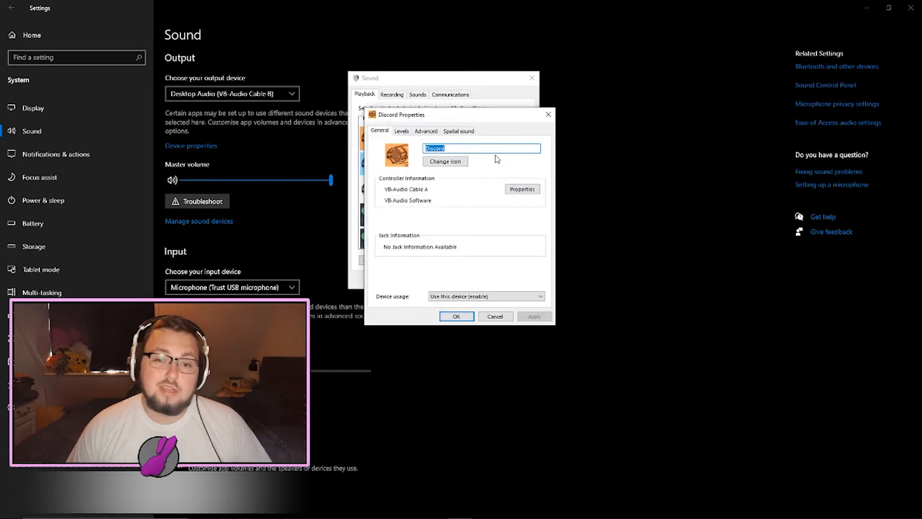
{"action": "left_click", "coordinate": [494, 316]}
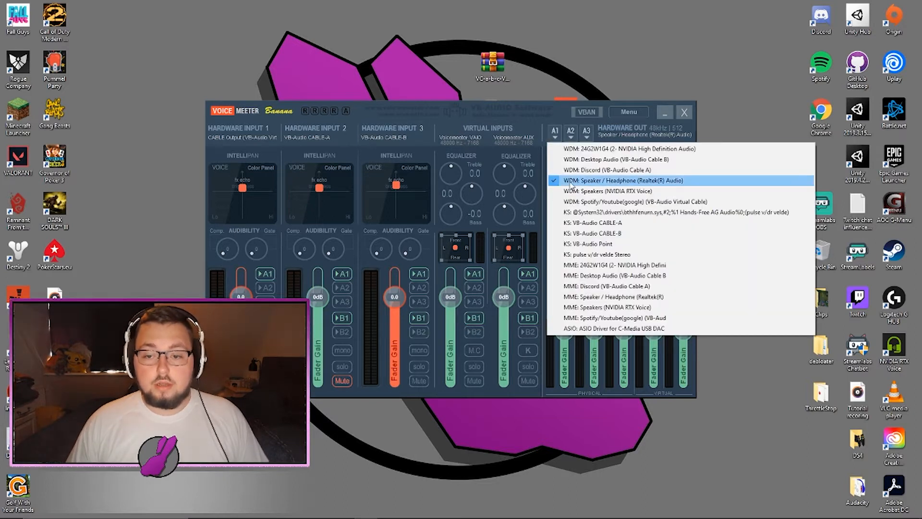
Step: Set Voicemeeter output A1 to WDM Speaker/Headphone (Realtek) and view Hardware Input 1's device choices
{"action": "left_click", "coordinate": [623, 180]}
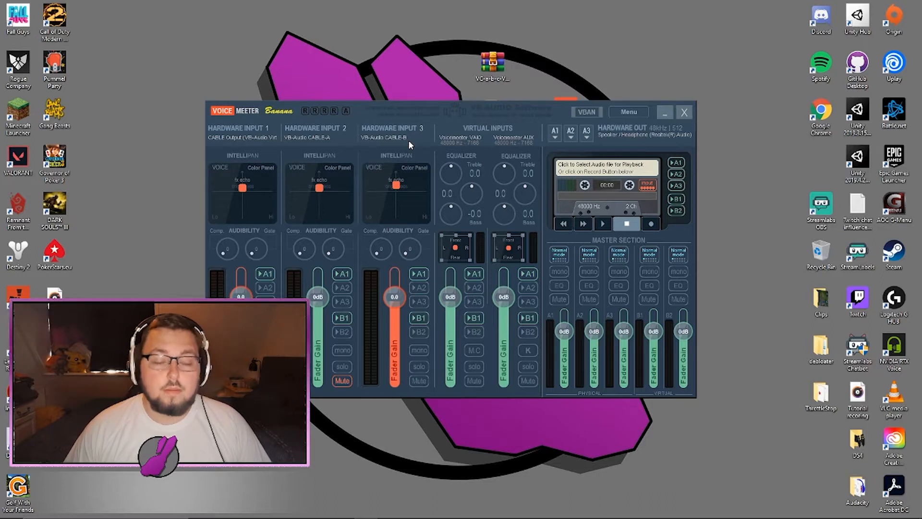
{"action": "left_click", "coordinate": [241, 137]}
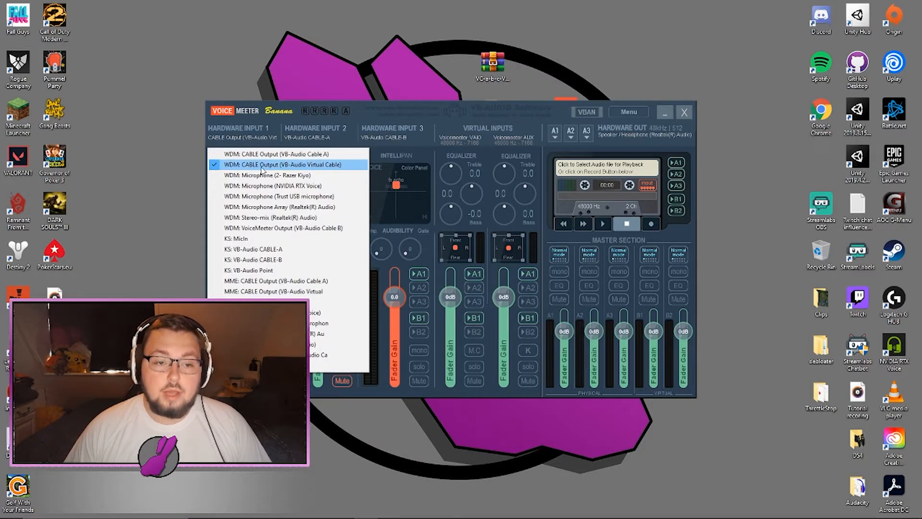
{"action": "mouse_move", "coordinate": [276, 153]}
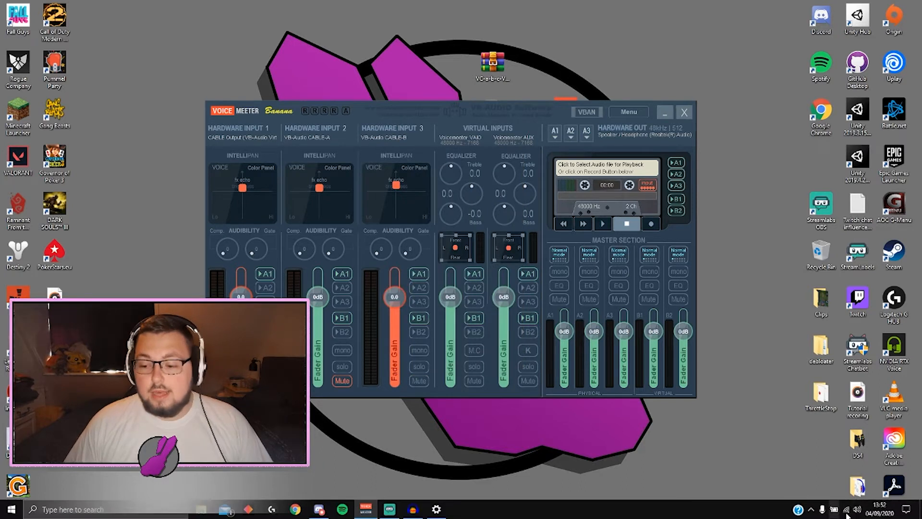
Step: Lower the Desktop Audio (VB-Audio Cable B) volume from 100 to 79
{"action": "left_click", "coordinate": [847, 510]}
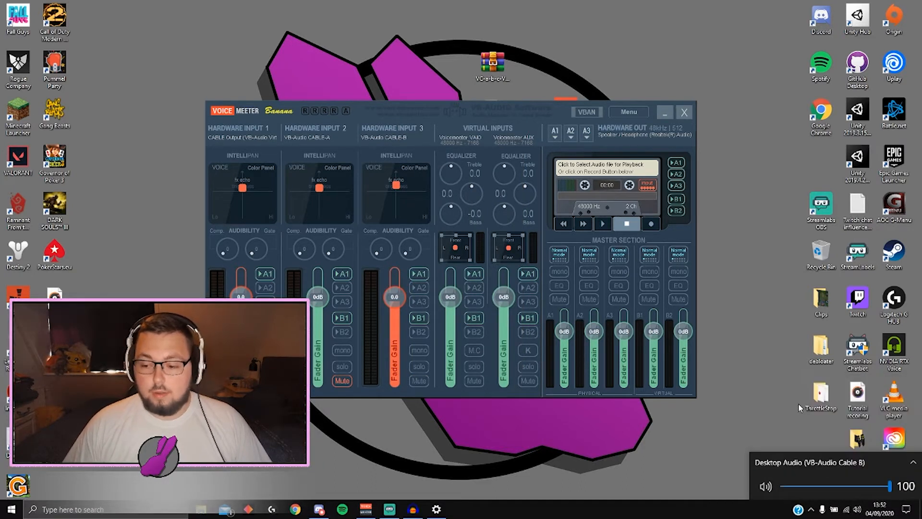
{"action": "left_click_drag", "start_coordinate": [888, 487], "coordinate": [870, 487]}
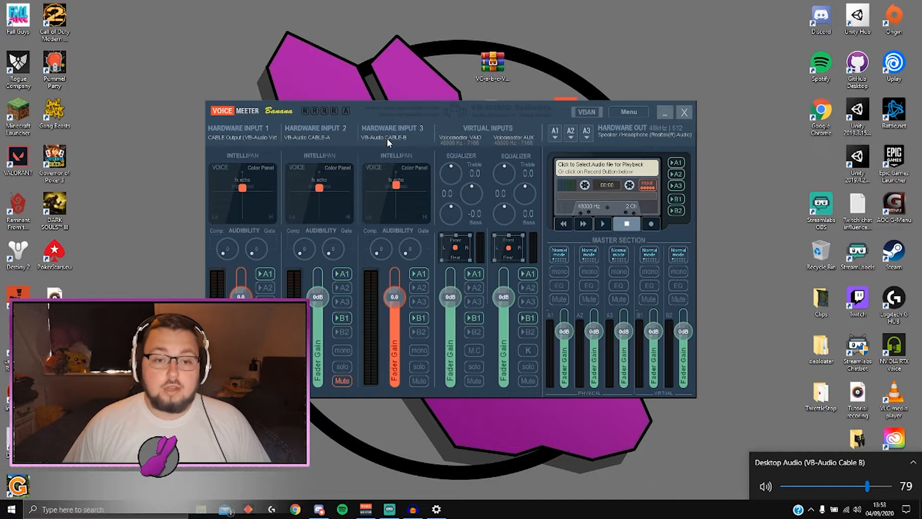
{"action": "left_click", "coordinate": [392, 137]}
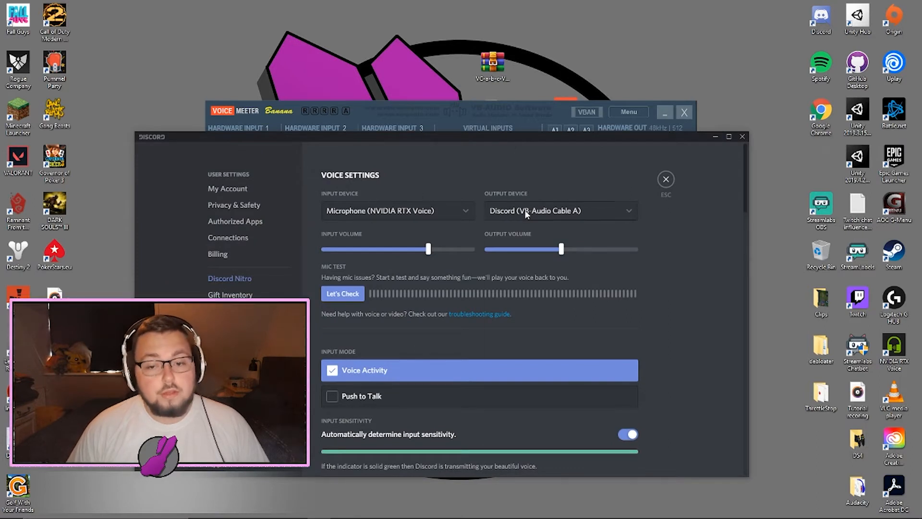
Step: Set Discord's output device to Discord (VB-Audio Cable A) and run the mic test
{"action": "left_click", "coordinate": [559, 211]}
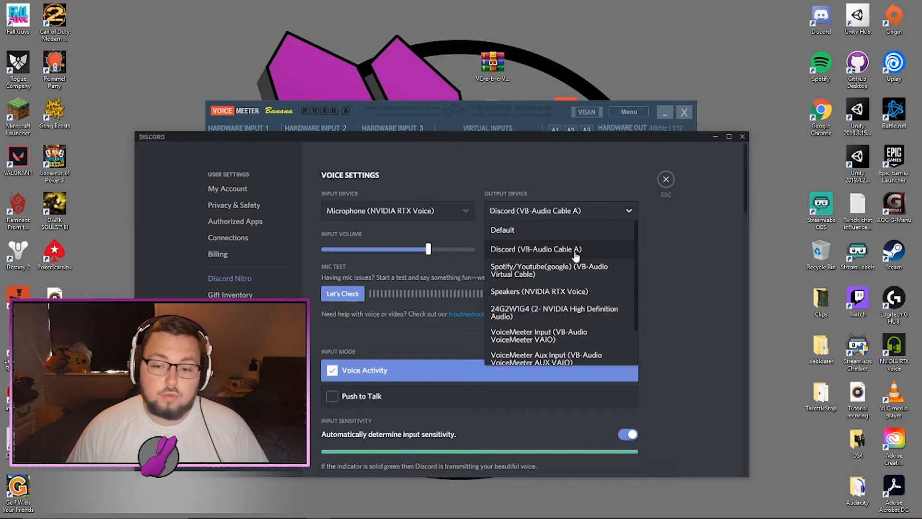
{"action": "left_click", "coordinate": [535, 249]}
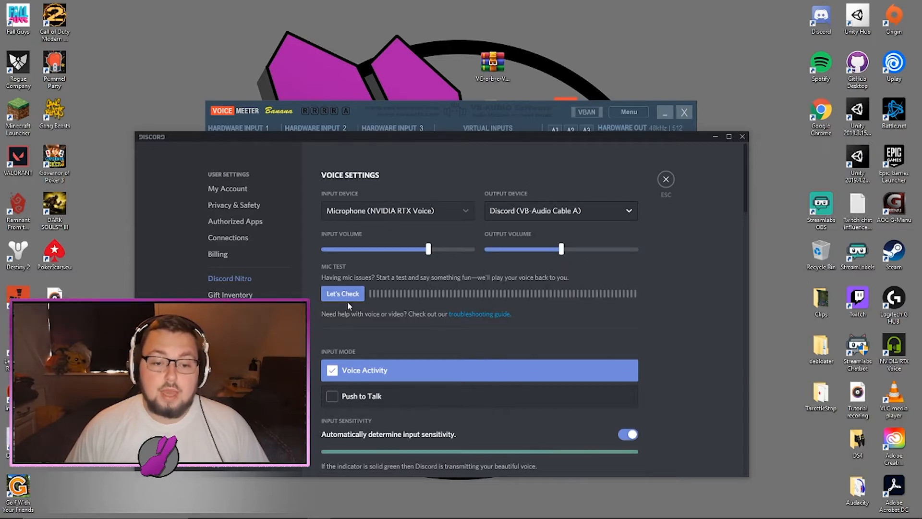
{"action": "left_click", "coordinate": [342, 294]}
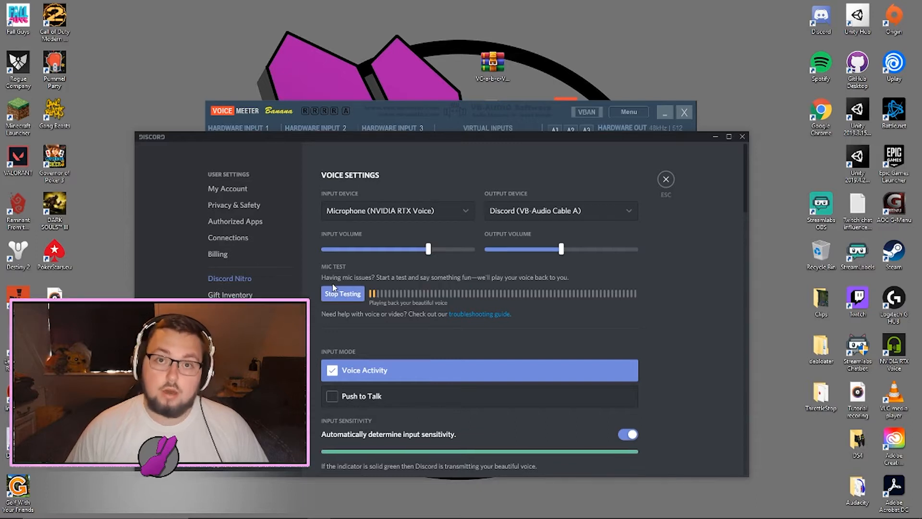
{"action": "mouse_move", "coordinate": [546, 116]}
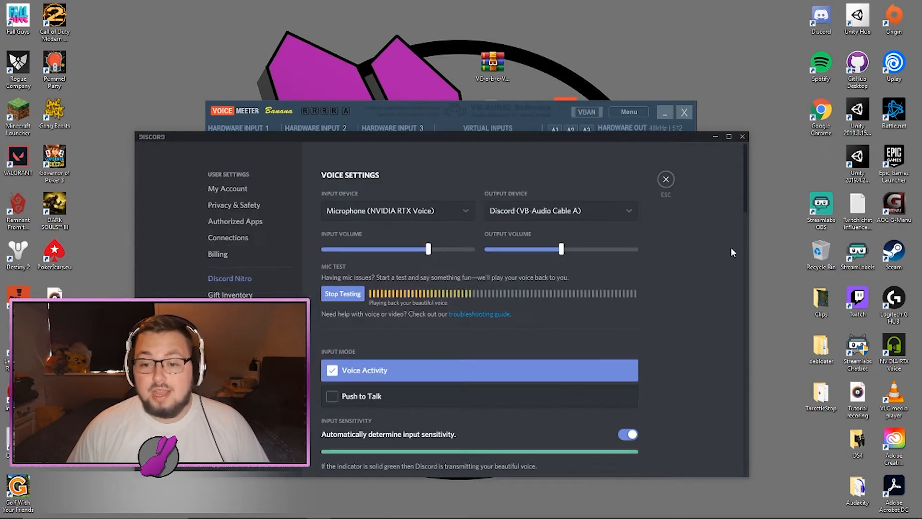
{"action": "left_click", "coordinate": [342, 294]}
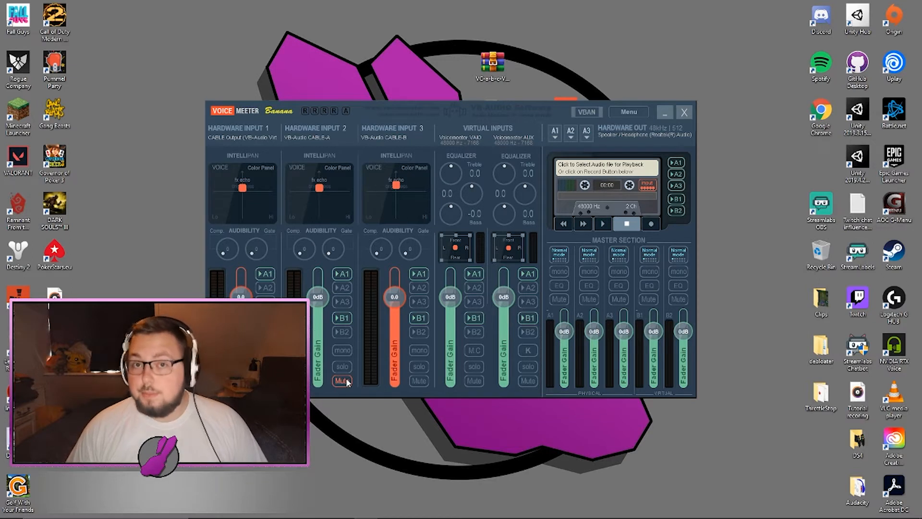
Step: Mute the CABLE-A input, tune its gain near 0 dB, and close Voicemeeter
{"action": "left_click", "coordinate": [342, 380]}
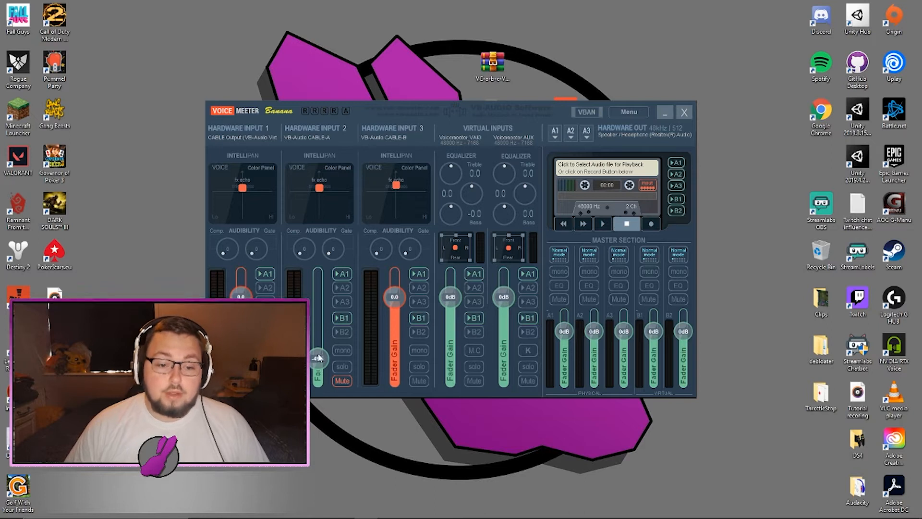
{"action": "left_click_drag", "start_coordinate": [317, 357], "coordinate": [317, 296]}
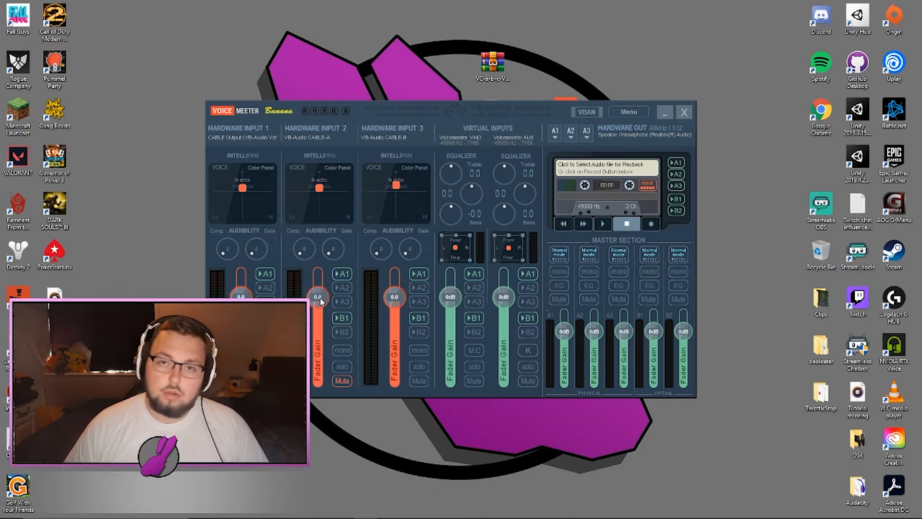
{"action": "left_click_drag", "start_coordinate": [317, 297], "coordinate": [317, 293]}
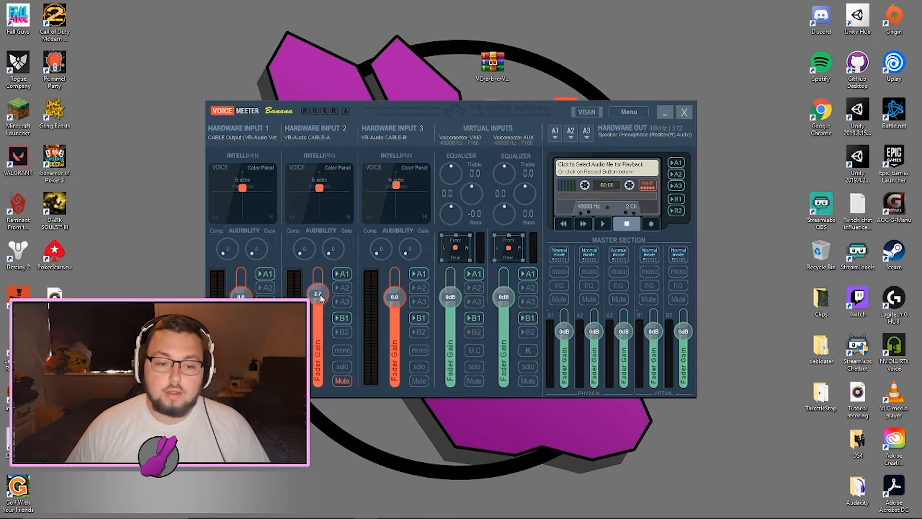
{"action": "left_click_drag", "start_coordinate": [318, 294], "coordinate": [322, 304]}
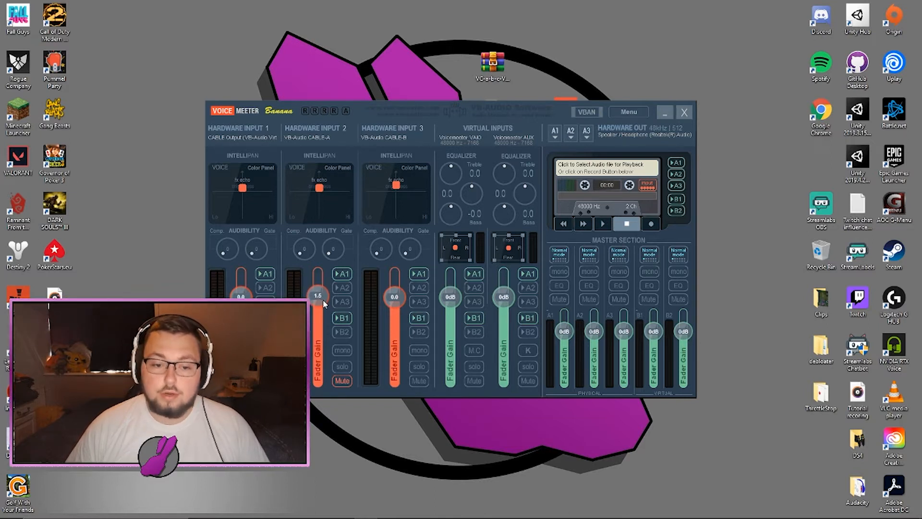
{"action": "left_click_drag", "start_coordinate": [317, 297], "coordinate": [318, 296]}
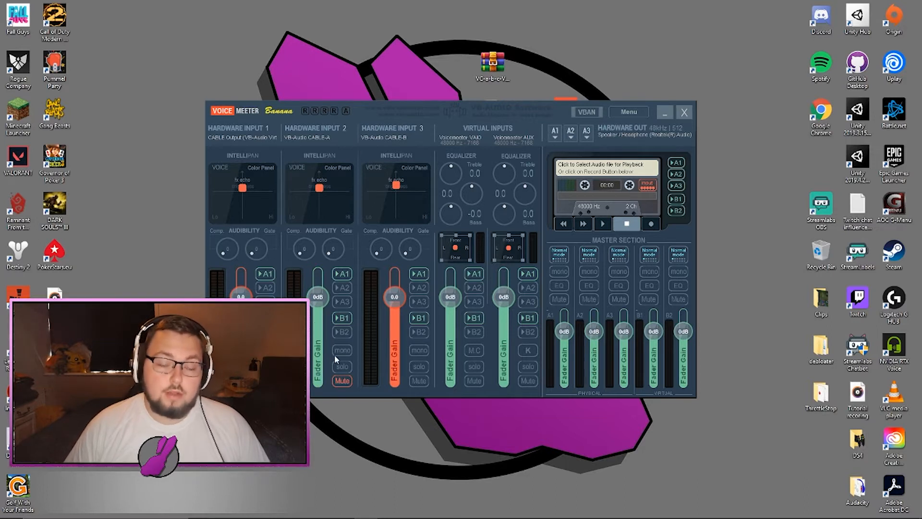
{"action": "left_click", "coordinate": [684, 112]}
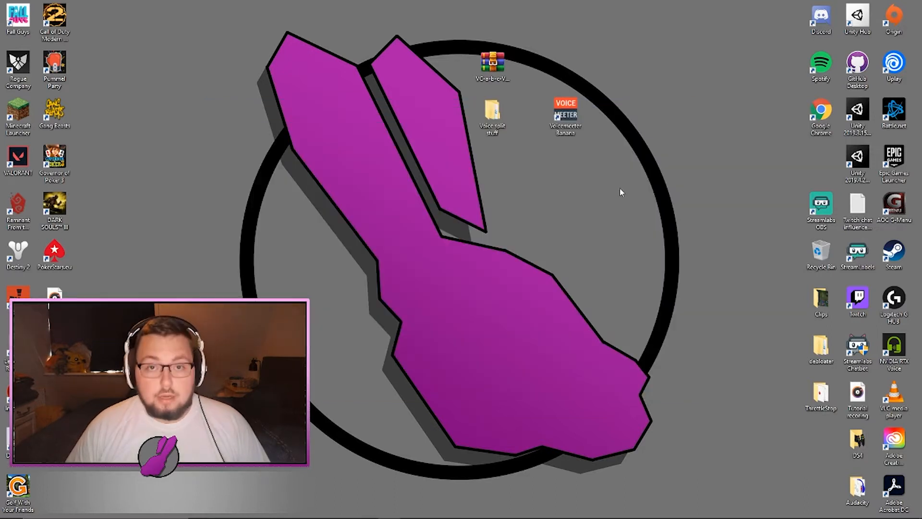
Step: Reopen Voicemeeter Banana and play Spotify's Liked Songs, starting with Fall Slowly
{"action": "double_click", "coordinate": [565, 112]}
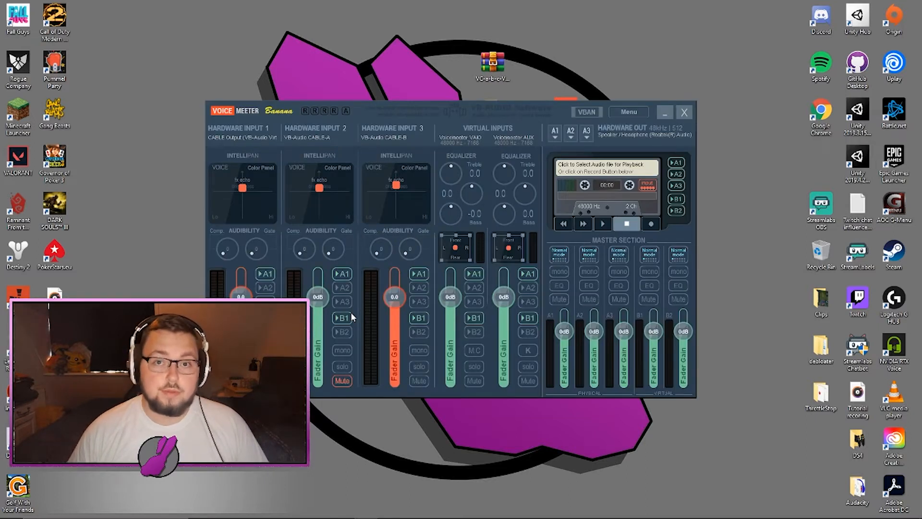
{"action": "mouse_move", "coordinate": [310, 510]}
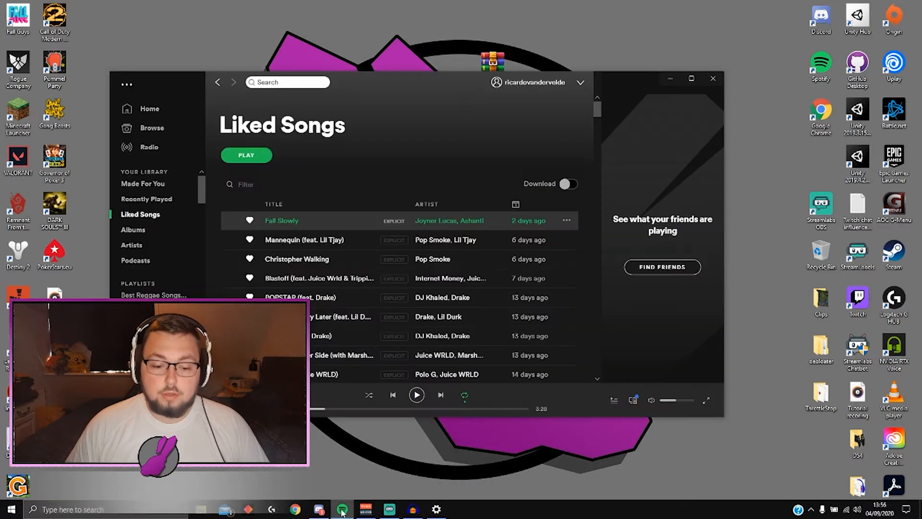
{"action": "left_click", "coordinate": [245, 155]}
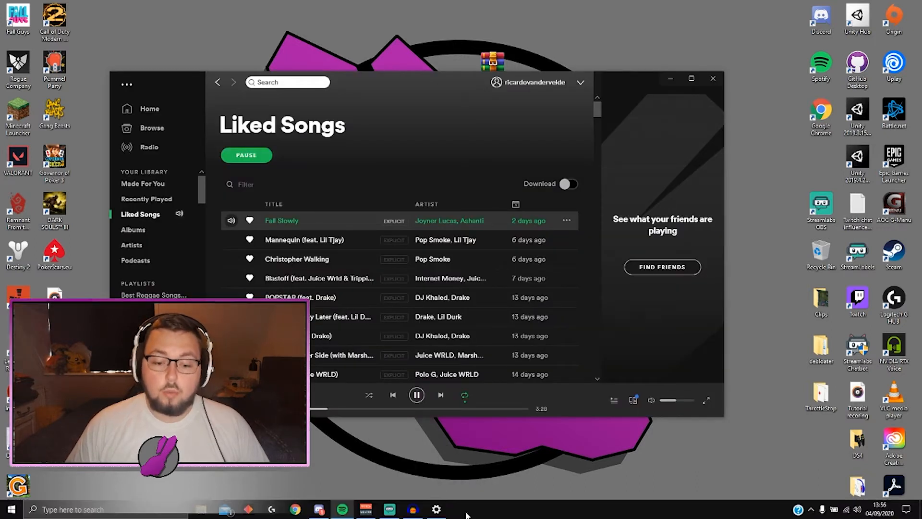
{"action": "left_click", "coordinate": [436, 508]}
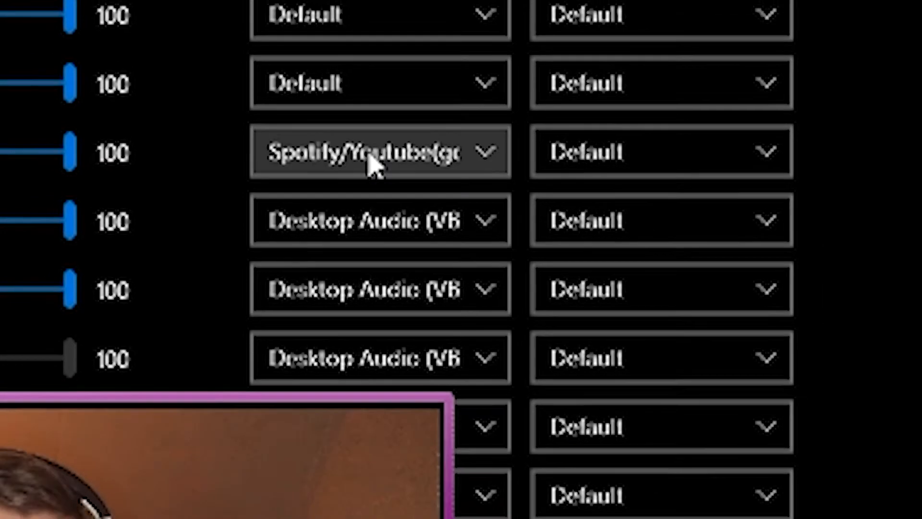
Step: Route Spotify's output to Spotify/Youtube(google) (VB-Audio Virtual Cable)
{"action": "left_click", "coordinate": [379, 152]}
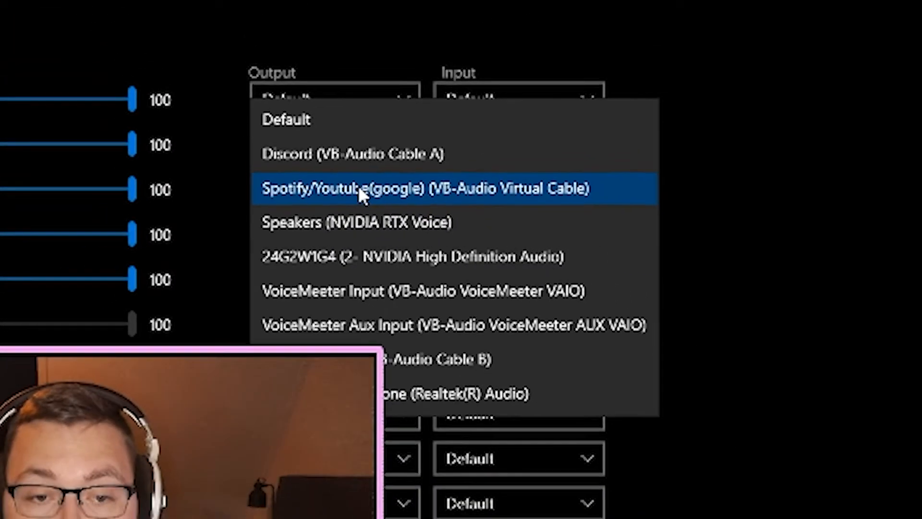
{"action": "left_click", "coordinate": [425, 188]}
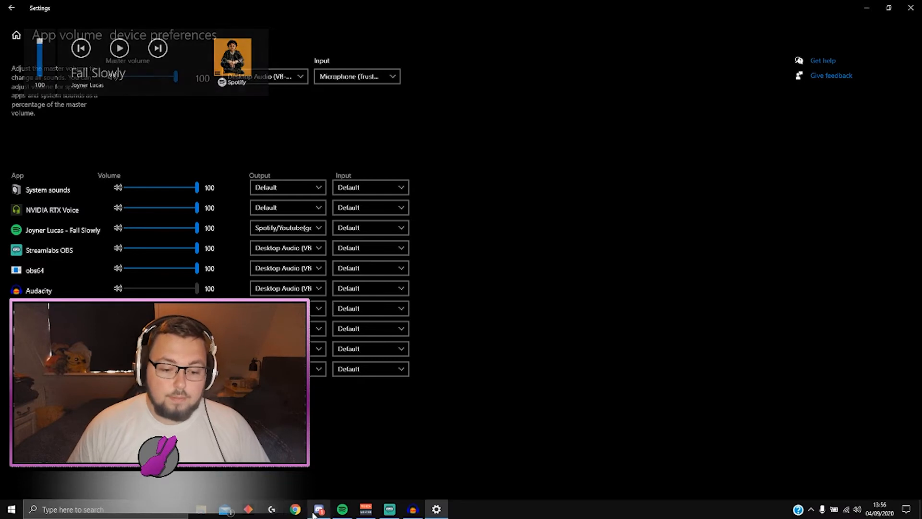
{"action": "left_click", "coordinate": [295, 509]}
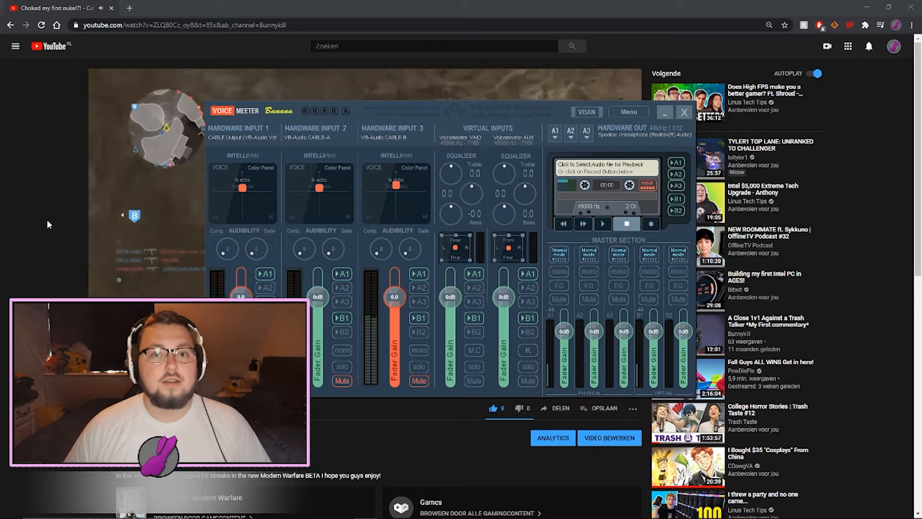
{"action": "left_click", "coordinate": [684, 112]}
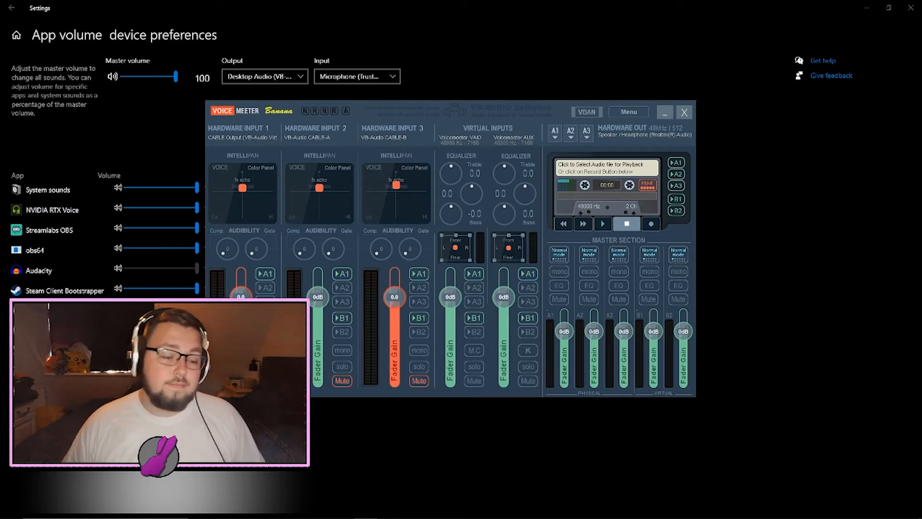
Step: Bring App volume and device preferences forward and check Streamlabs OBS outputs to Desktop Audio
{"action": "left_click", "coordinate": [684, 113]}
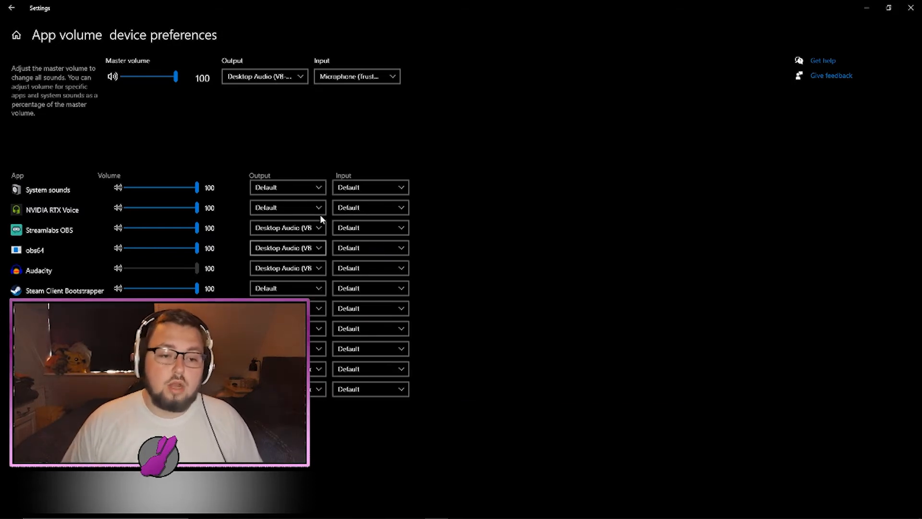
{"action": "left_click", "coordinate": [288, 187]}
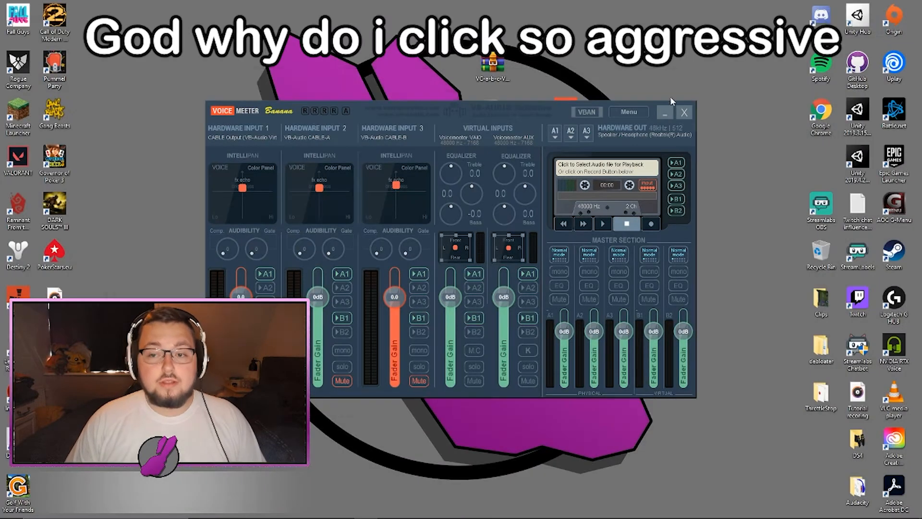
Step: Close the Voicemeeter Banana mixer window
{"action": "left_click", "coordinate": [684, 112]}
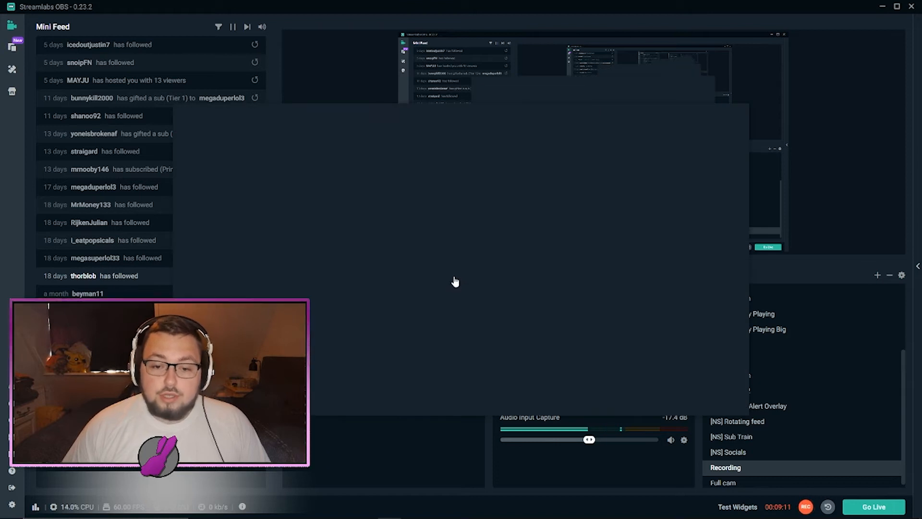
Step: Pick Audio Output Capture as a source, review existing sources, then cancel without adding it
{"action": "left_click", "coordinate": [877, 275]}
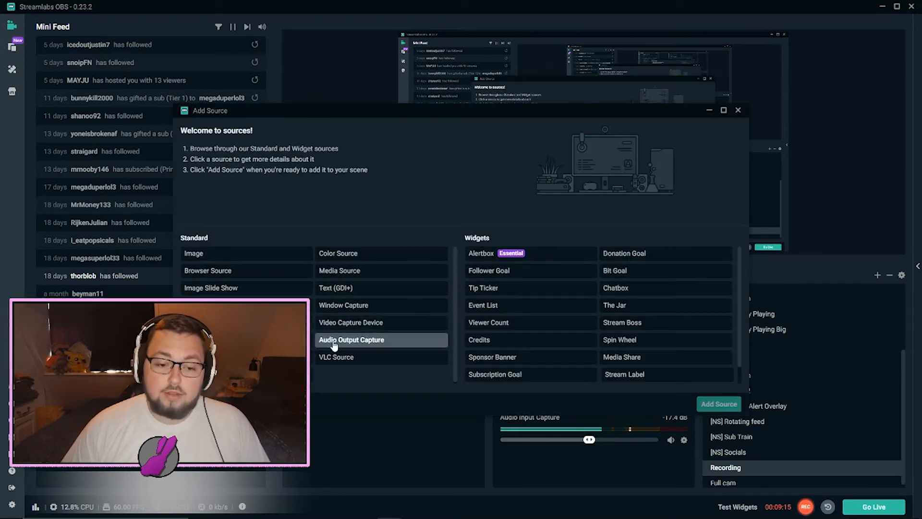
{"action": "left_click", "coordinate": [352, 340]}
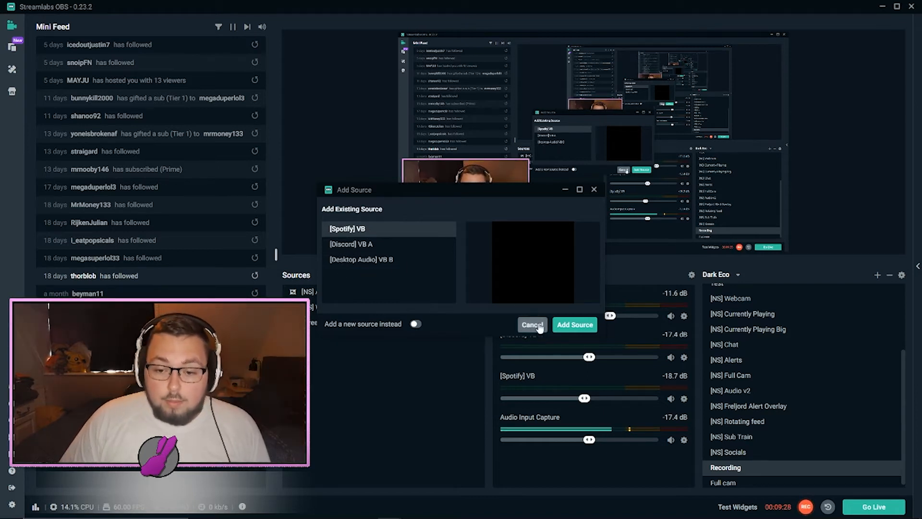
{"action": "left_click", "coordinate": [531, 325]}
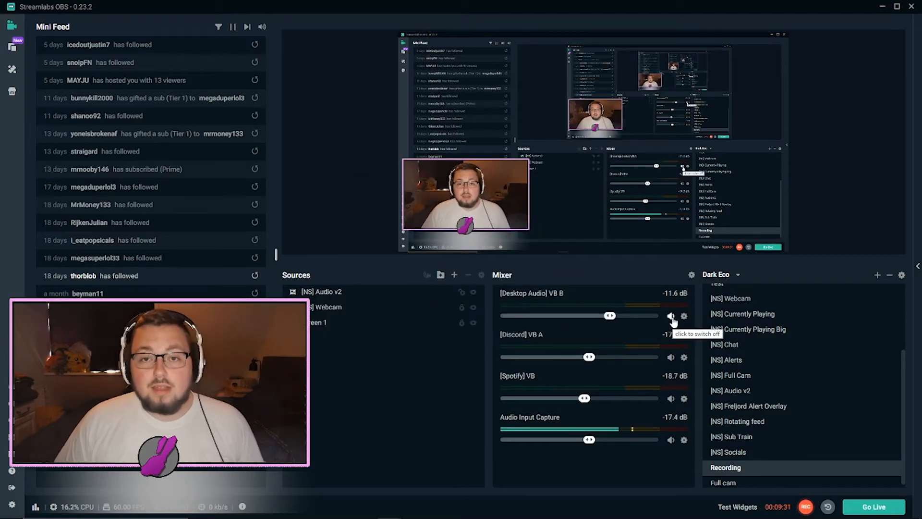
Step: Mute Desktop Audio VB B and Discord VB A in the mixer
{"action": "left_click", "coordinate": [671, 316]}
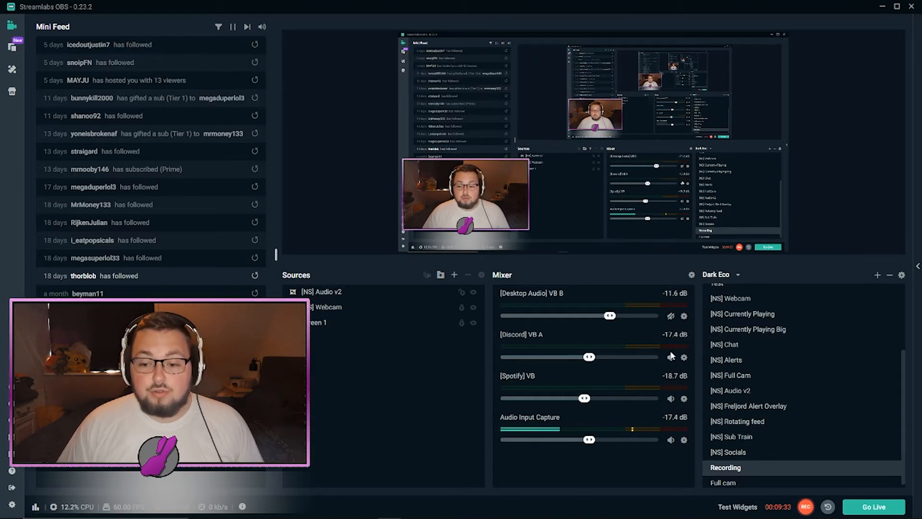
{"action": "mouse_move", "coordinate": [670, 440]}
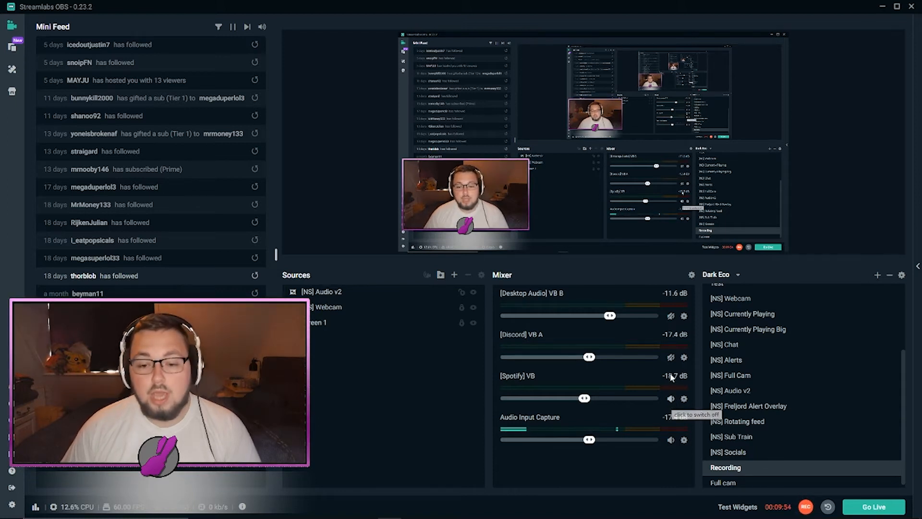
{"action": "left_click", "coordinate": [670, 357]}
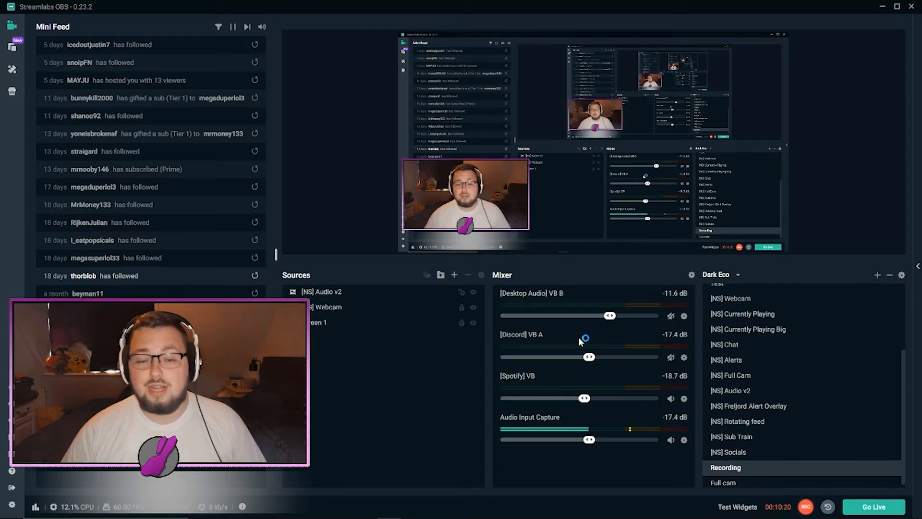
{"action": "mouse_move", "coordinate": [691, 278]}
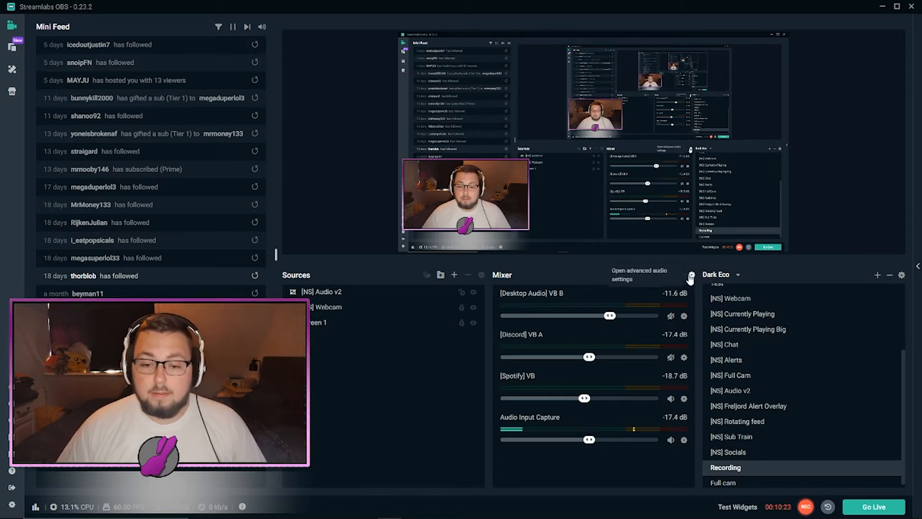
Step: In Advanced Audio Settings, take Kiyo off track 6 and the mic off track 2, and put Discord on track 4
{"action": "left_click", "coordinate": [690, 278]}
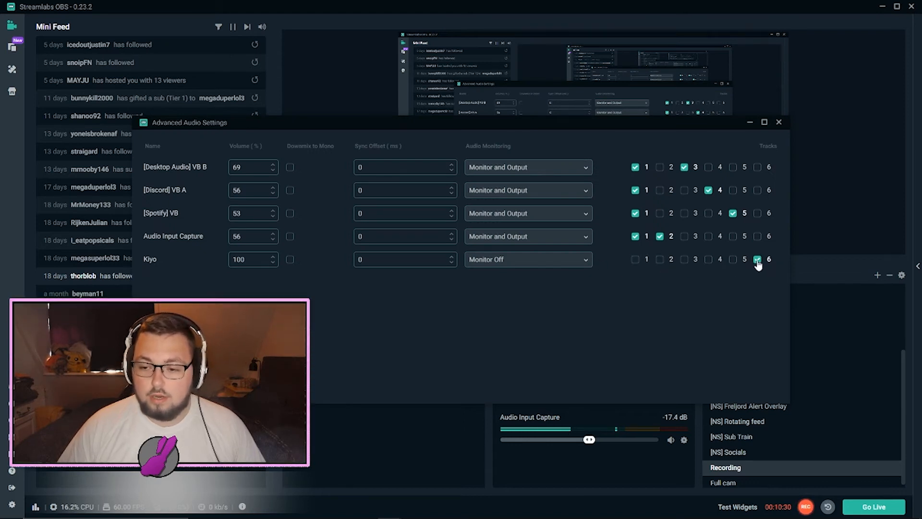
{"action": "left_click", "coordinate": [757, 260]}
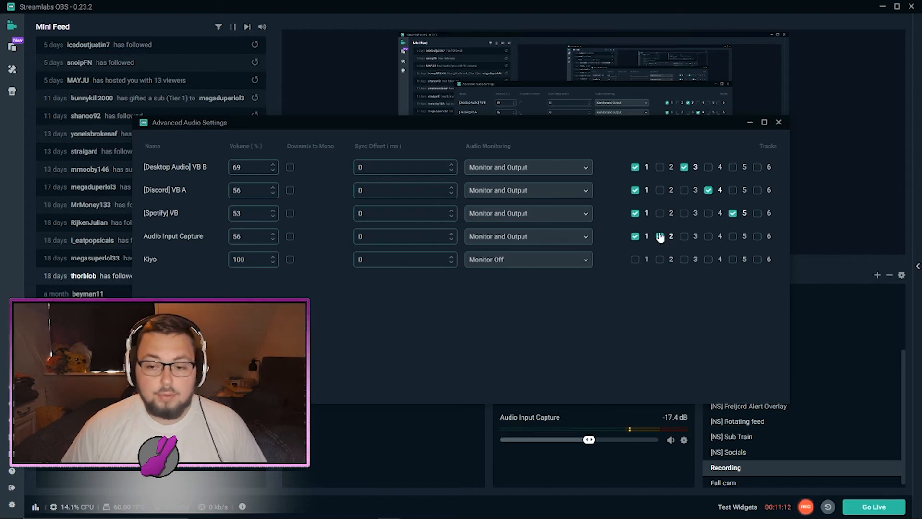
{"action": "left_click", "coordinate": [660, 236]}
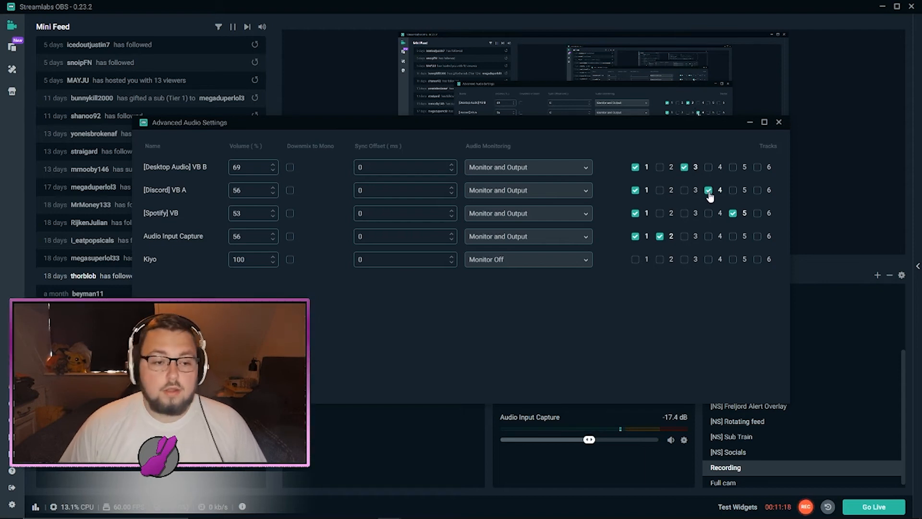
{"action": "left_click", "coordinate": [708, 189]}
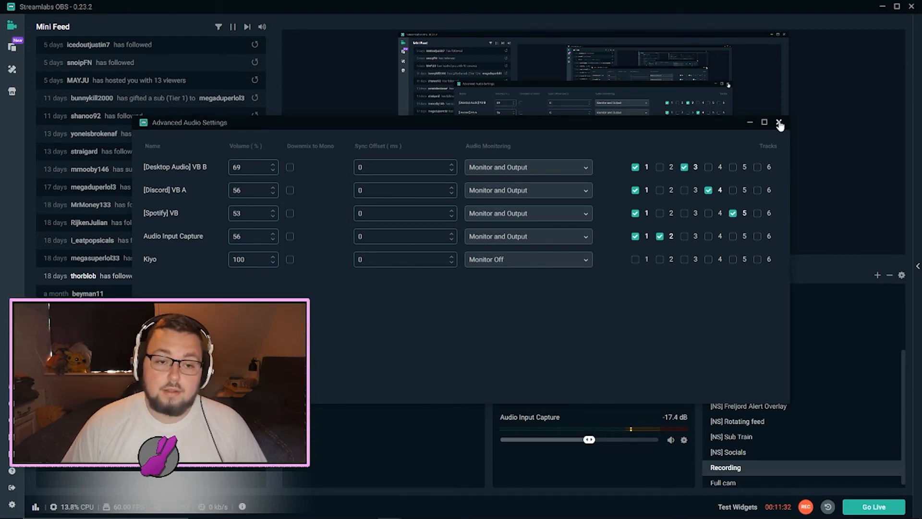
{"action": "left_click", "coordinate": [780, 123]}
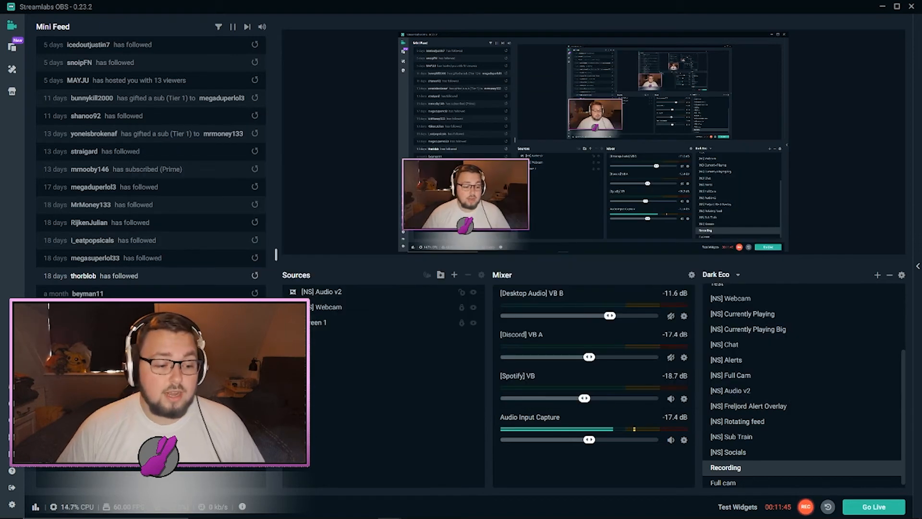
Step: Open the program settings and view the Stream settings page
{"action": "left_click", "coordinate": [11, 505]}
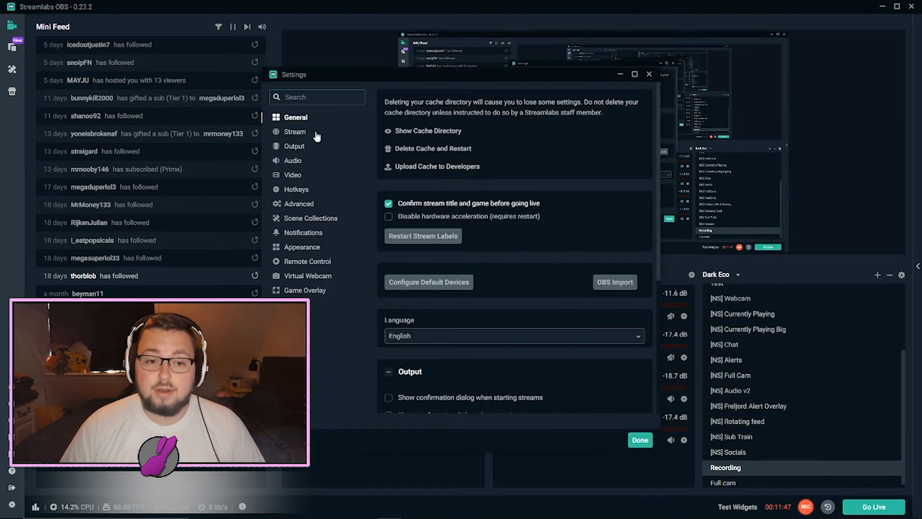
{"action": "left_click", "coordinate": [294, 146]}
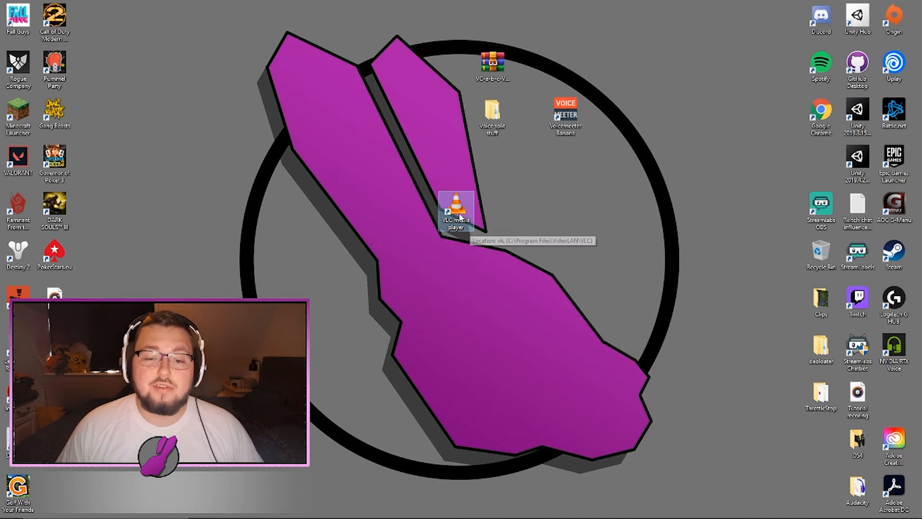
{"action": "double_click", "coordinate": [455, 212]}
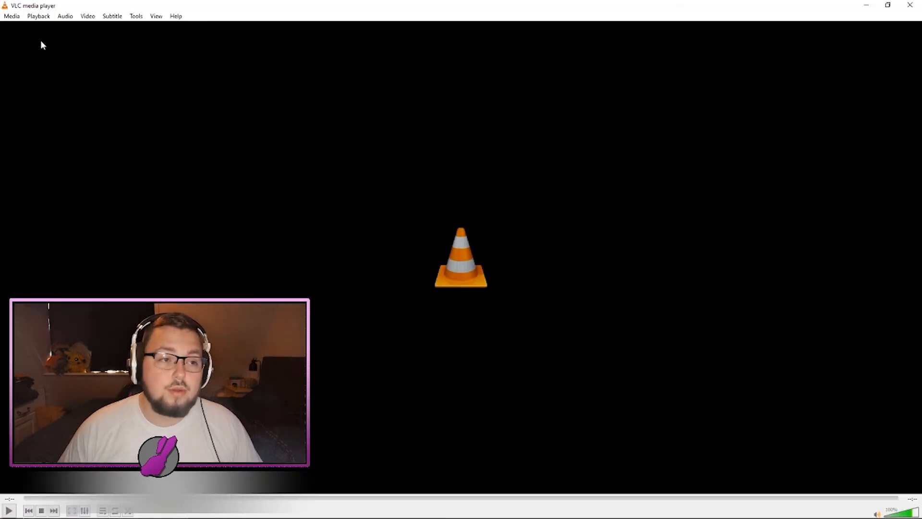
{"action": "left_click", "coordinate": [11, 16]}
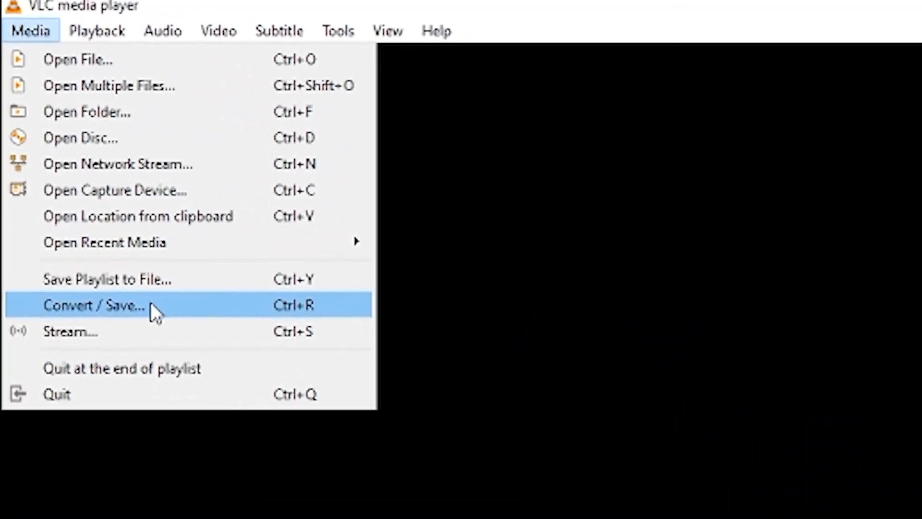
{"action": "left_click", "coordinate": [94, 305]}
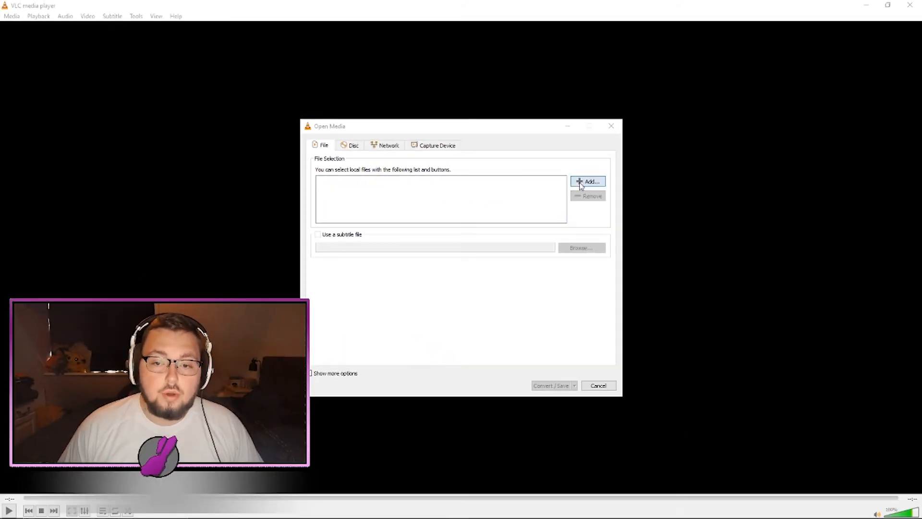
{"action": "left_click", "coordinate": [591, 181]}
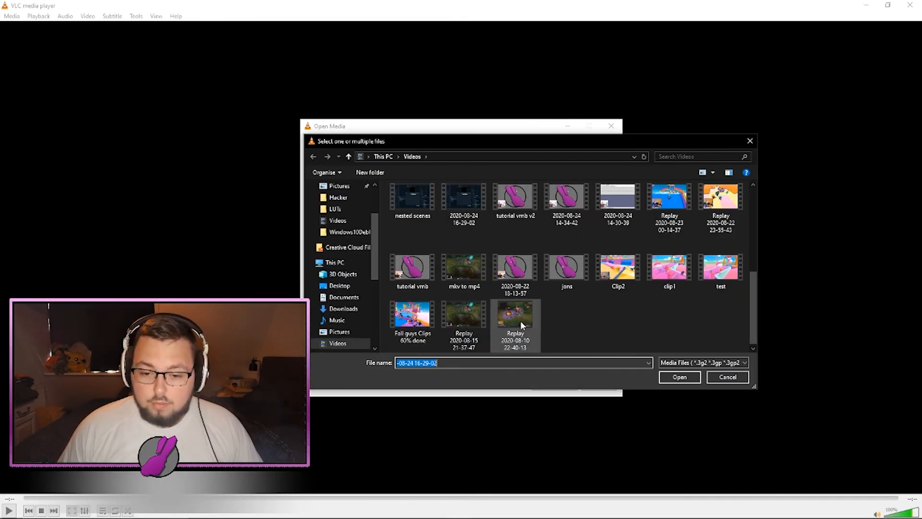
{"action": "left_click", "coordinate": [514, 317]}
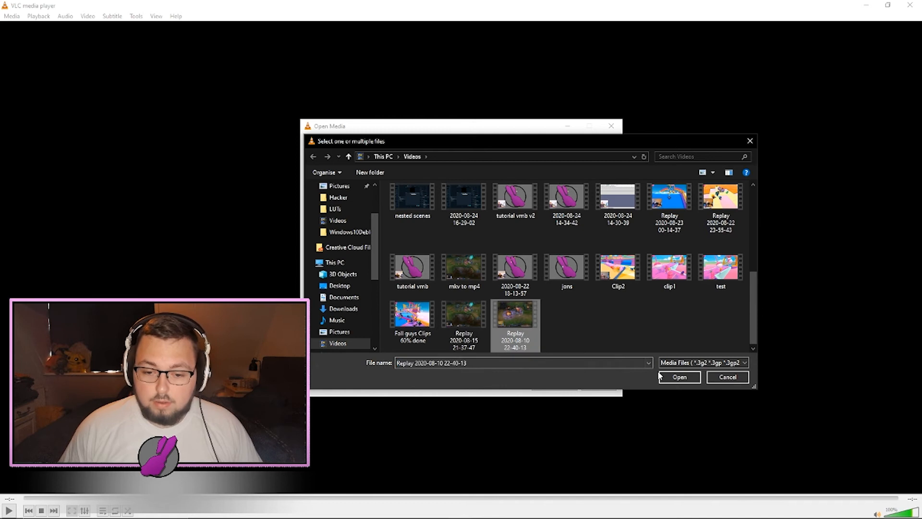
{"action": "left_click", "coordinate": [679, 377]}
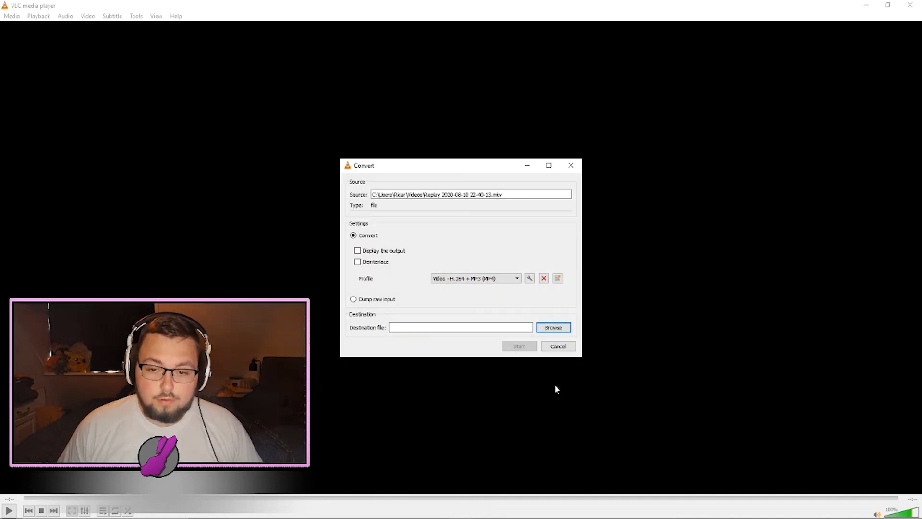
Step: Convert using the Video - H.264 + MP3 (MP4) profile to a file named 'league game'
{"action": "left_click", "coordinate": [516, 278]}
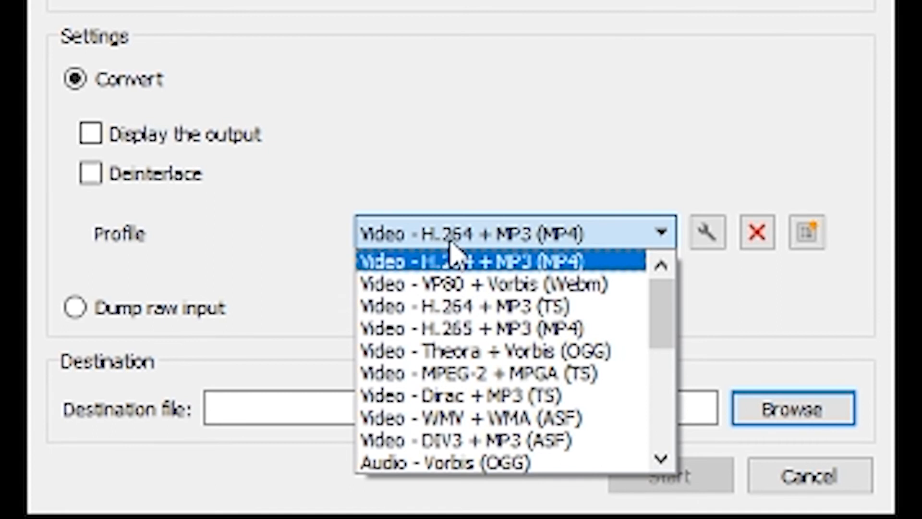
{"action": "mouse_move", "coordinate": [618, 250]}
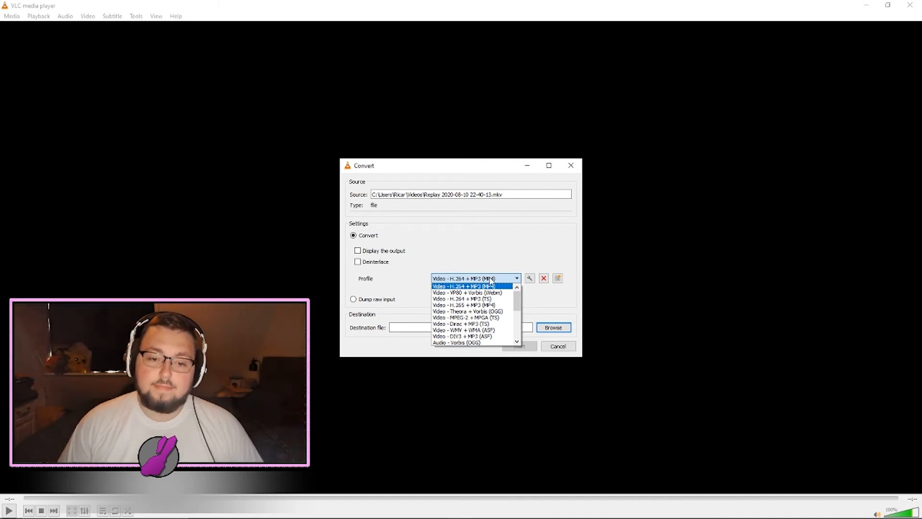
{"action": "left_click", "coordinate": [465, 286]}
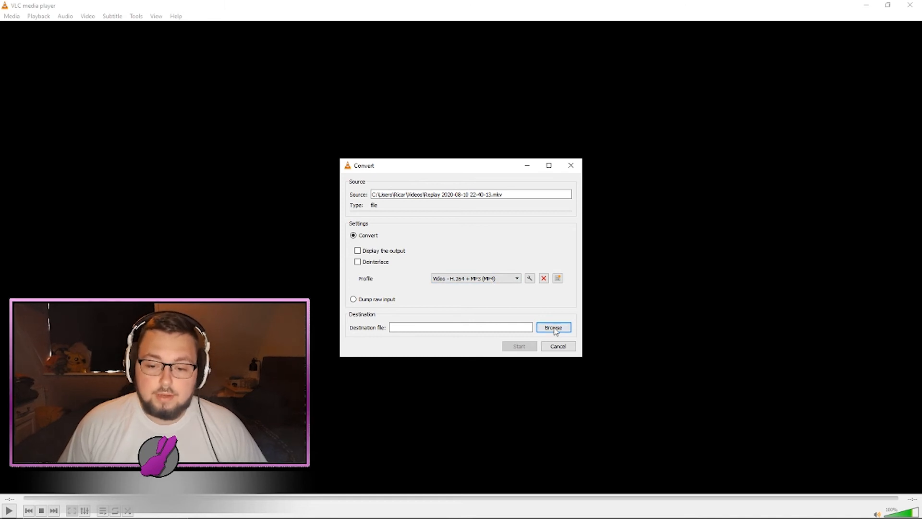
{"action": "left_click", "coordinate": [553, 328]}
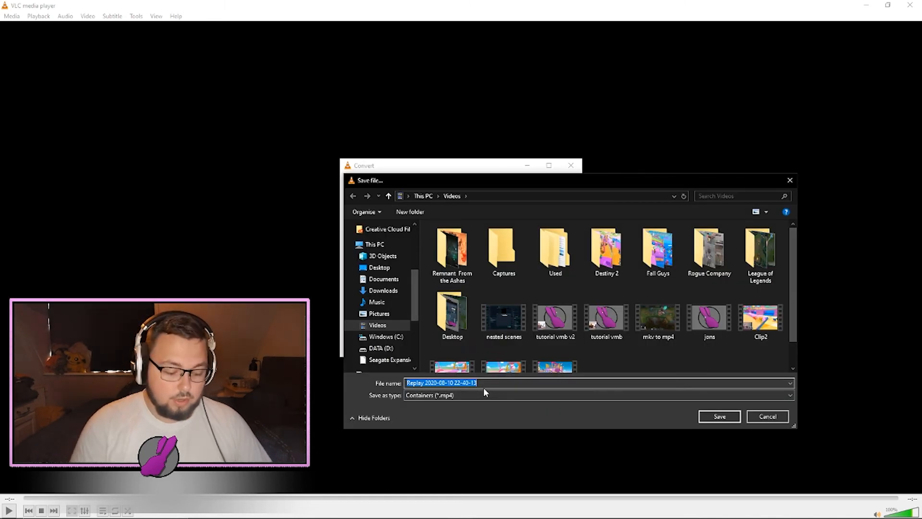
{"action": "type", "text": "leag"}
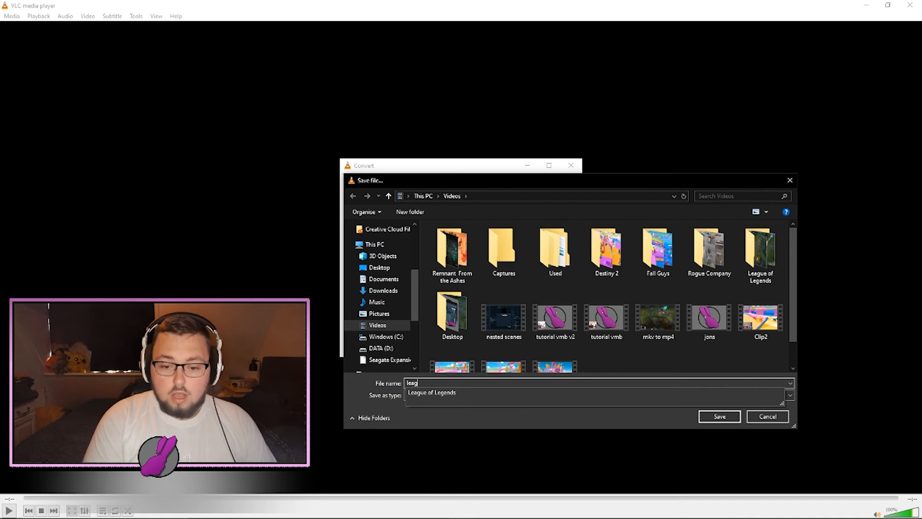
{"action": "type", "text": "league g"}
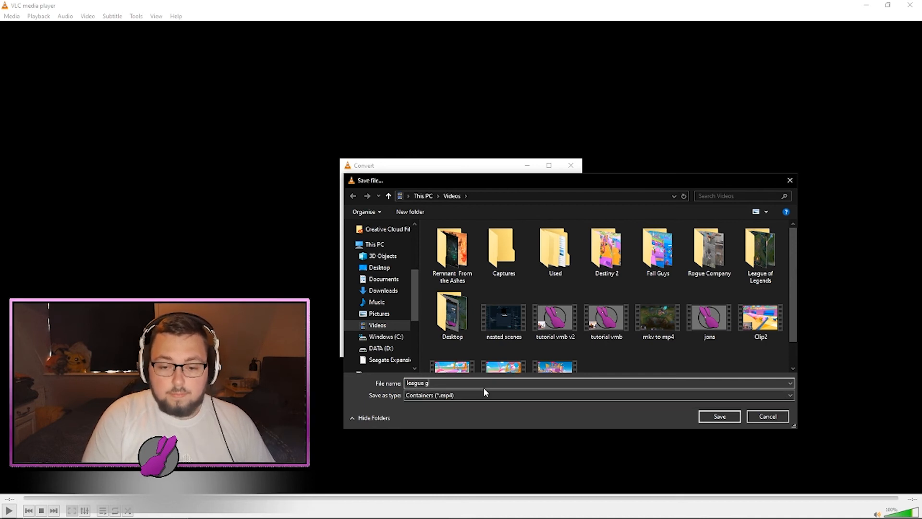
{"action": "type", "text": "ame"}
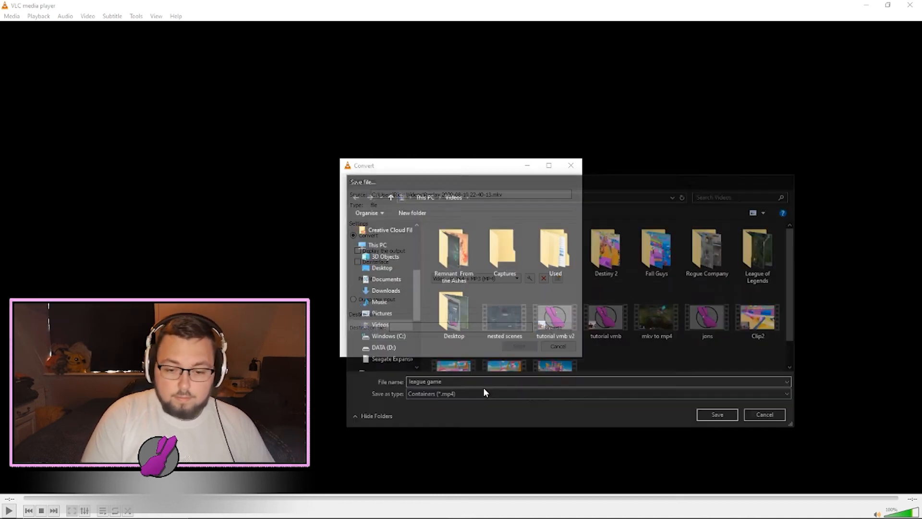
{"action": "left_click", "coordinate": [716, 414]}
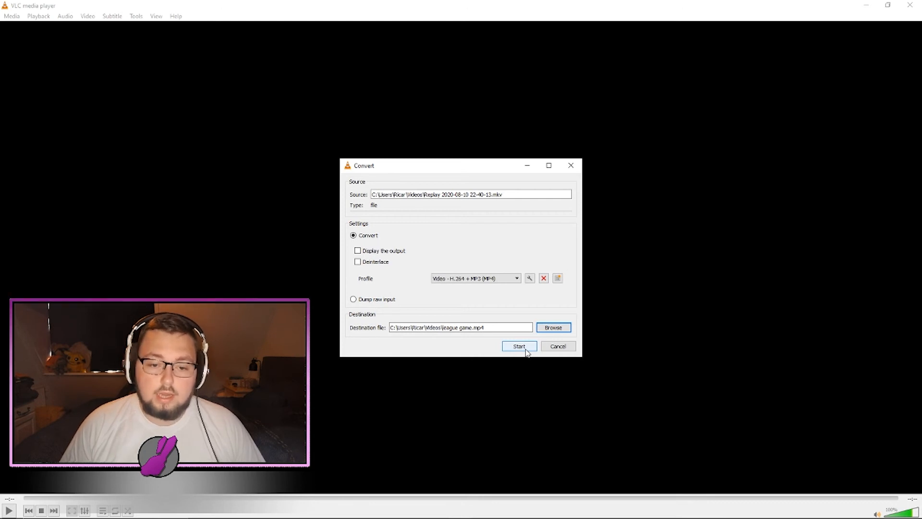
{"action": "left_click", "coordinate": [518, 346]}
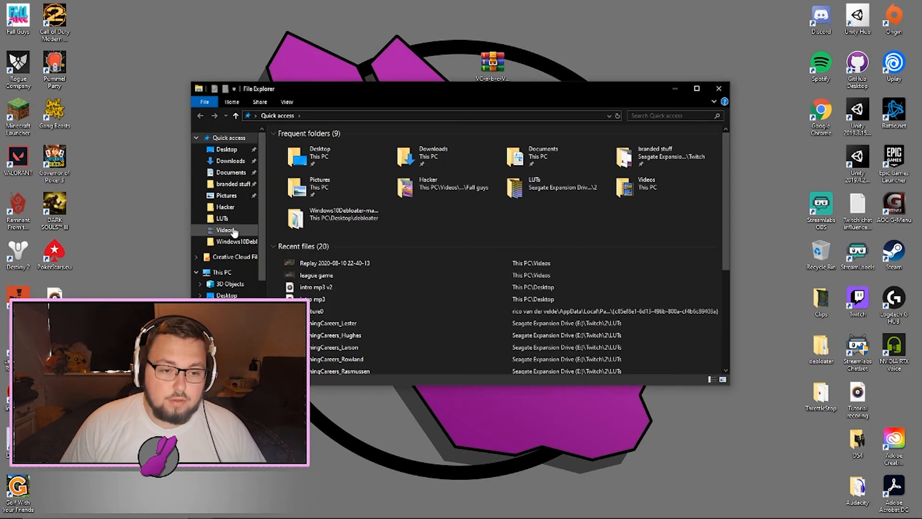
Step: Browse the Videos folder to the league game MP4 and the Replay recording
{"action": "left_click", "coordinate": [225, 230]}
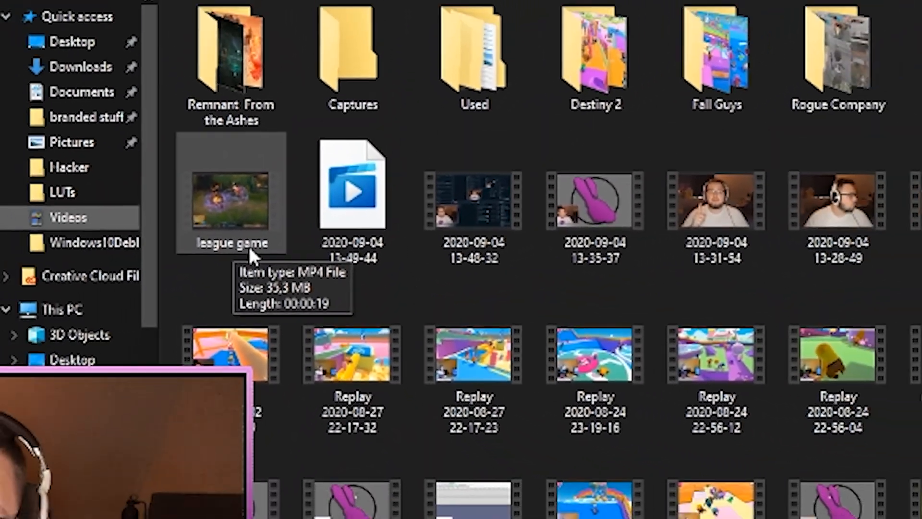
{"action": "scroll", "scroll_direction": "down", "scroll_amount": 3}
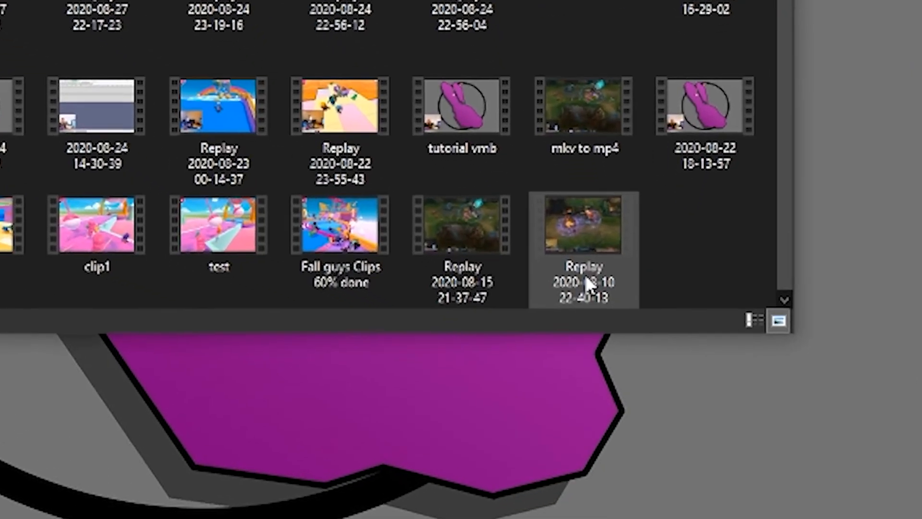